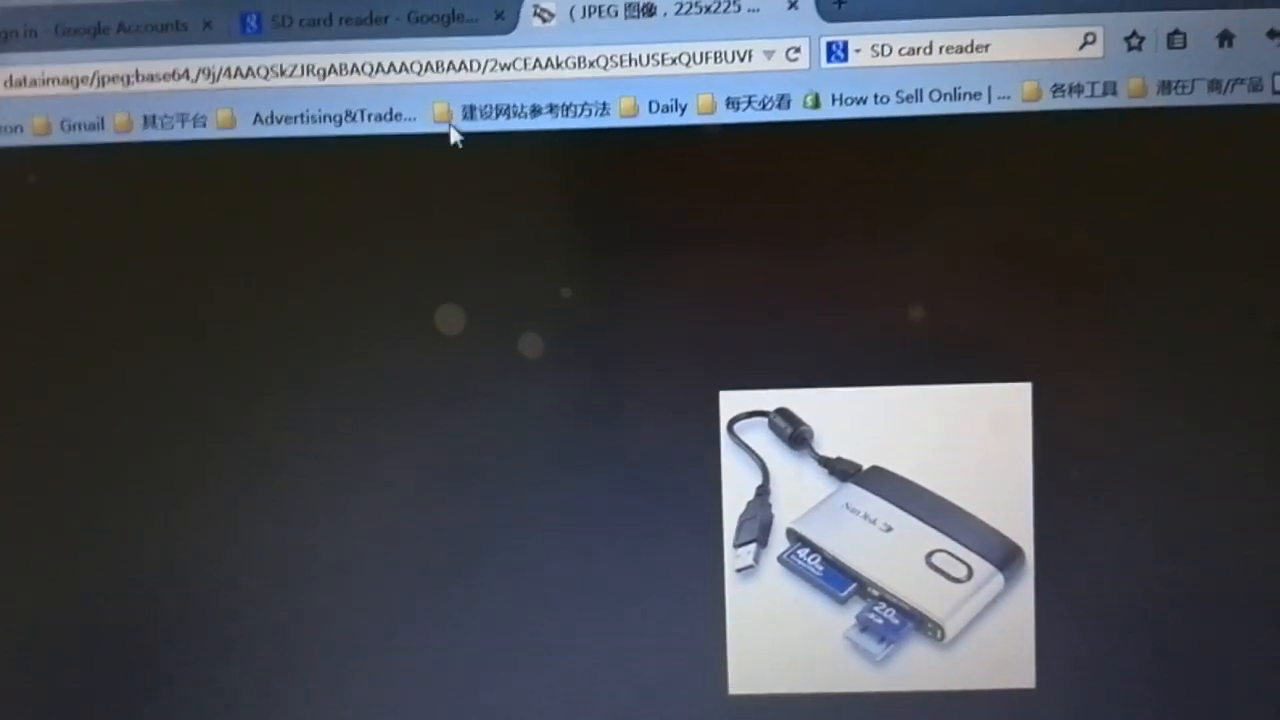
Return to the 'SD card reader' Google image results and scroll down through them.
{"action": "left_click", "coordinate": [350, 26]}
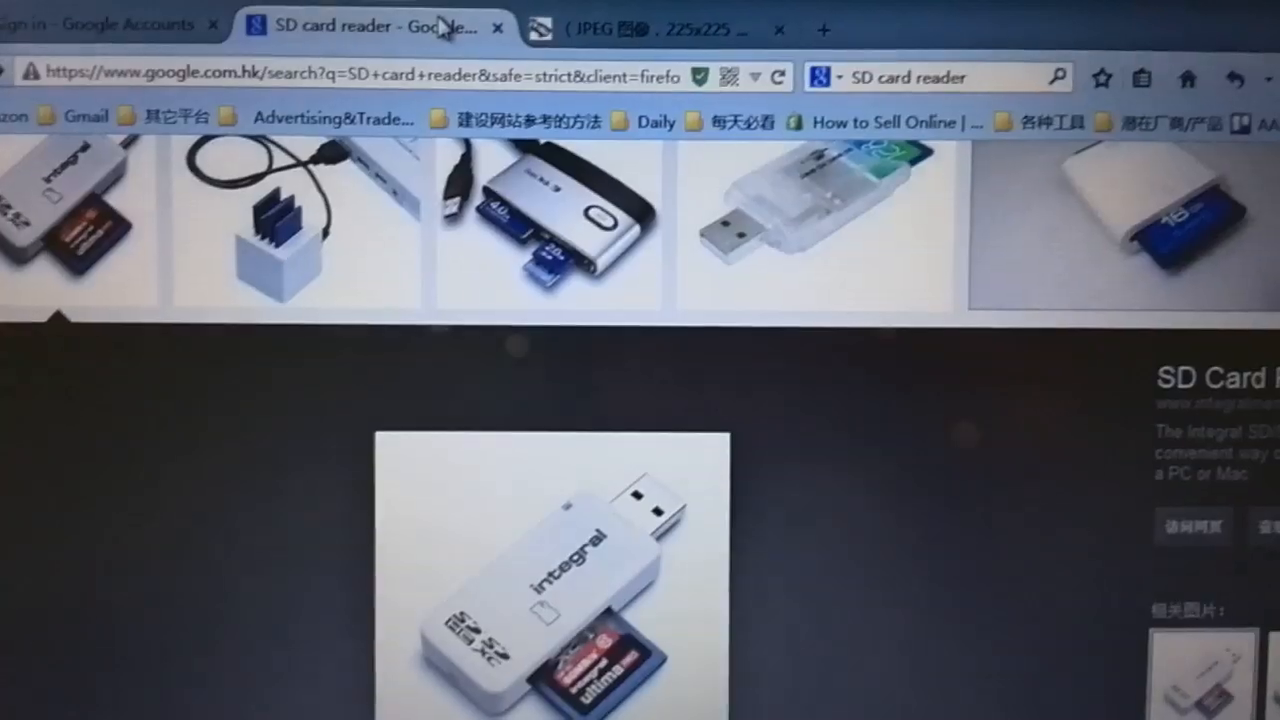
{"action": "scroll", "scroll_direction": "down", "scroll_amount": 3}
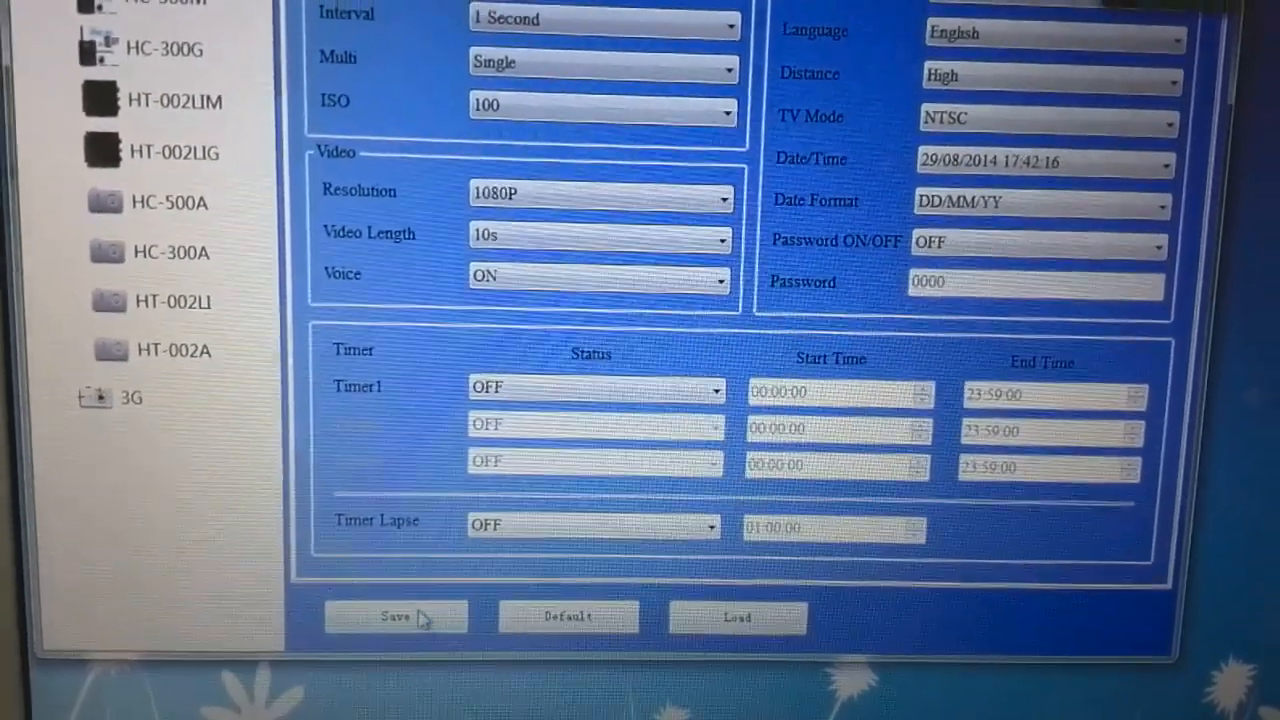
Save the camera settings as Parameter.dat on the Desktop, overwriting the existing file.
{"action": "left_click", "coordinate": [396, 616]}
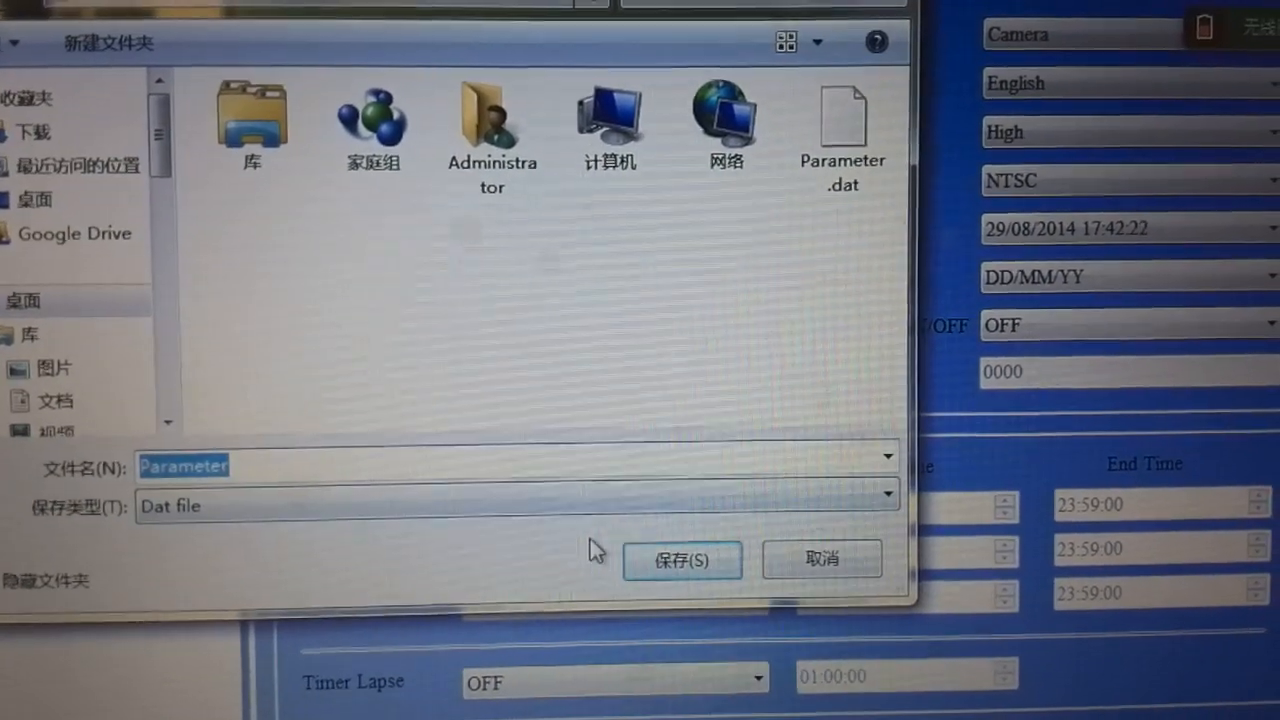
{"action": "left_click", "coordinate": [682, 560]}
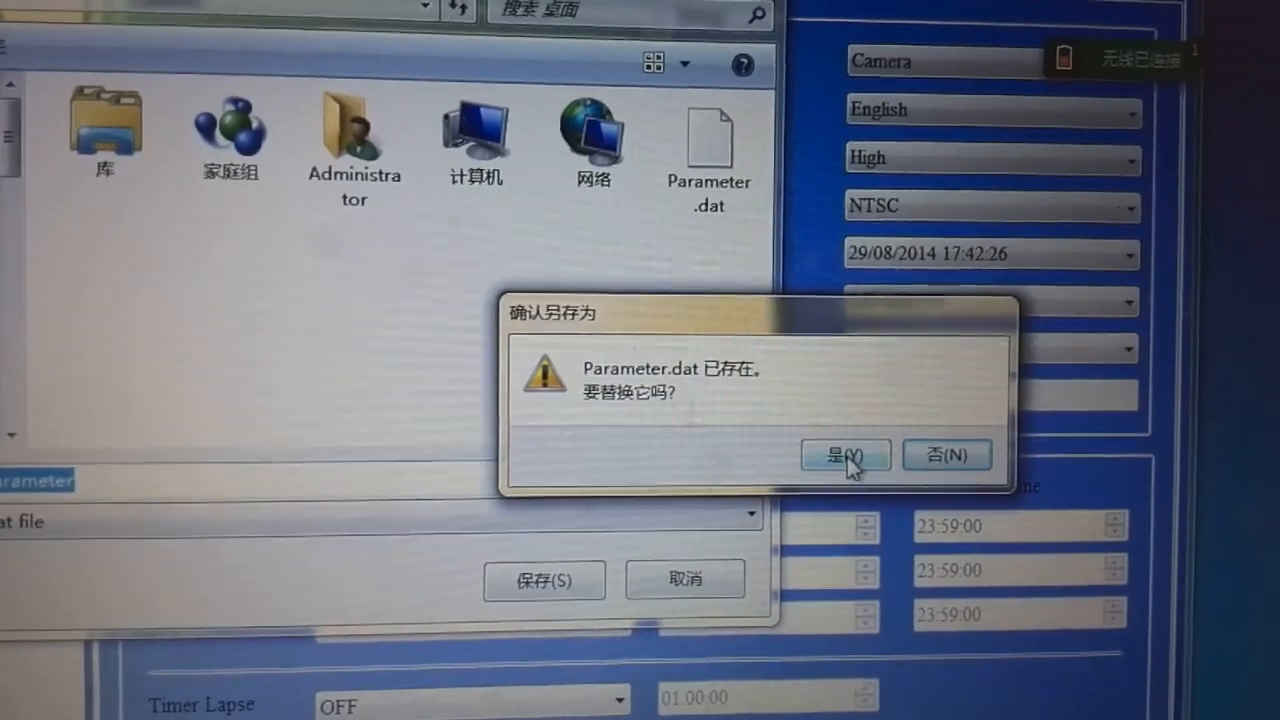
{"action": "left_click", "coordinate": [844, 456]}
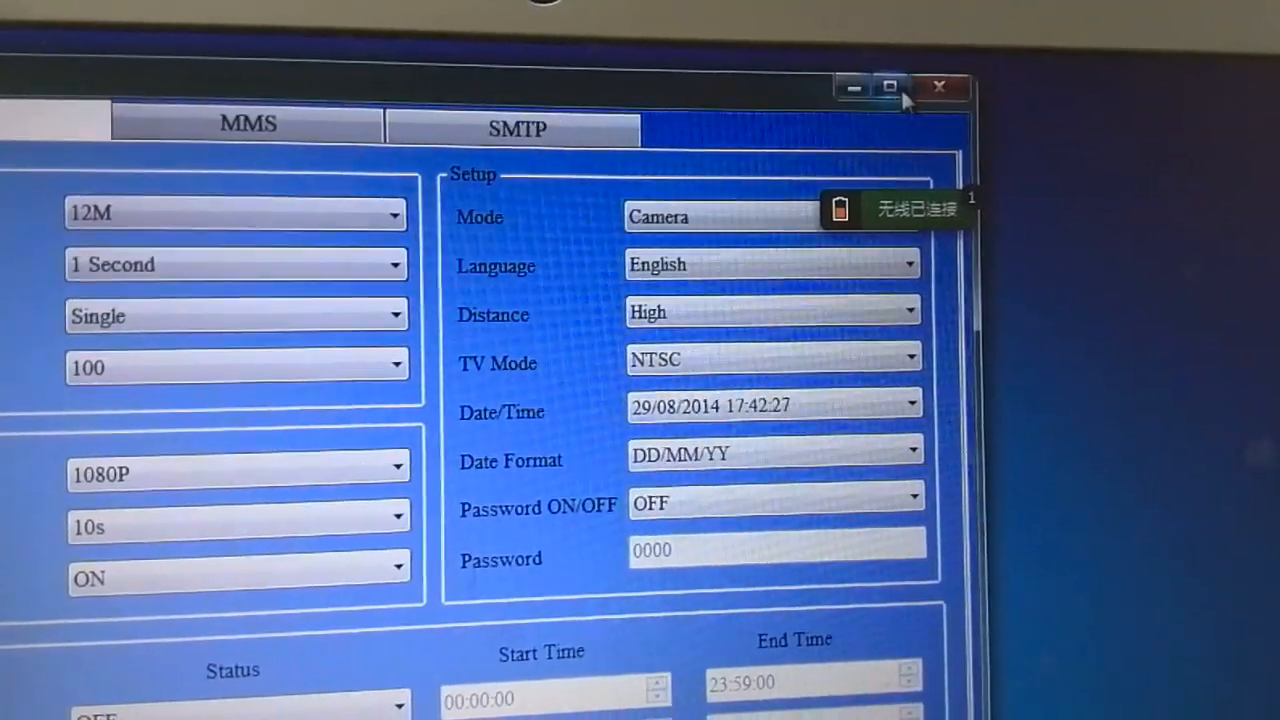
{"action": "left_click", "coordinate": [938, 88]}
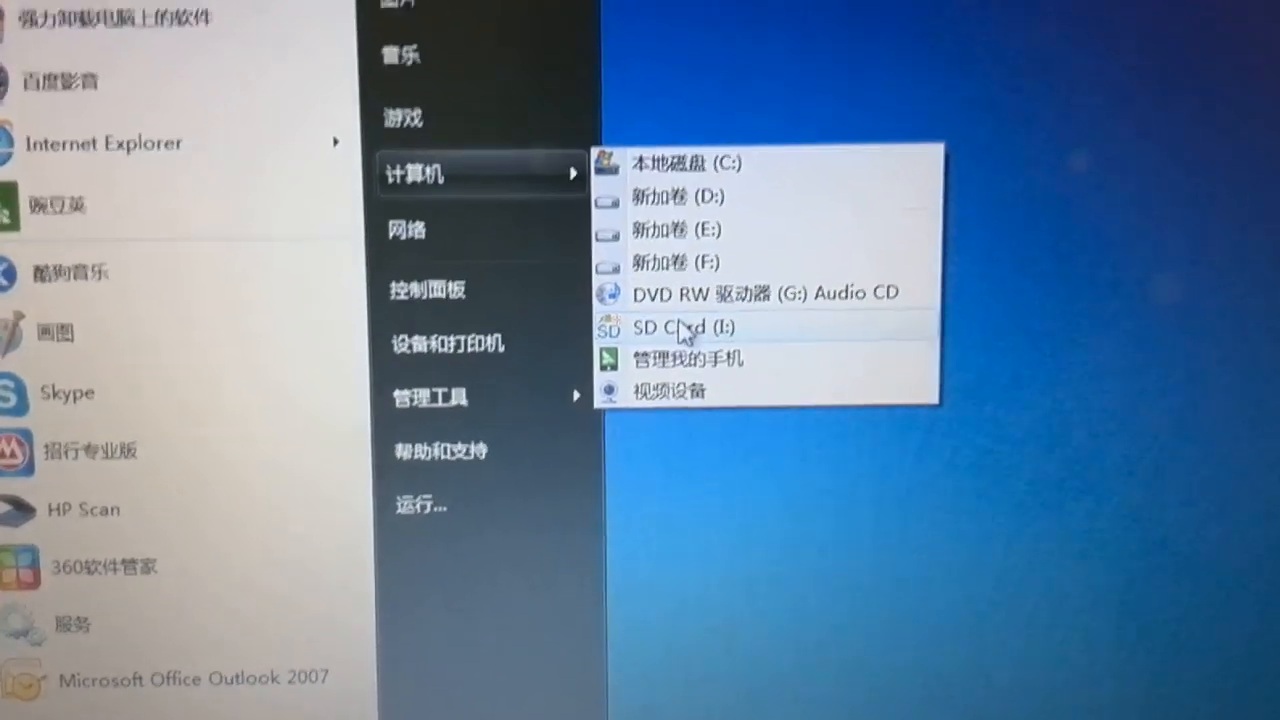
Open SD Card (I:) from Computer so its DCIM folder shows in Explorer.
{"action": "left_click", "coordinate": [684, 328]}
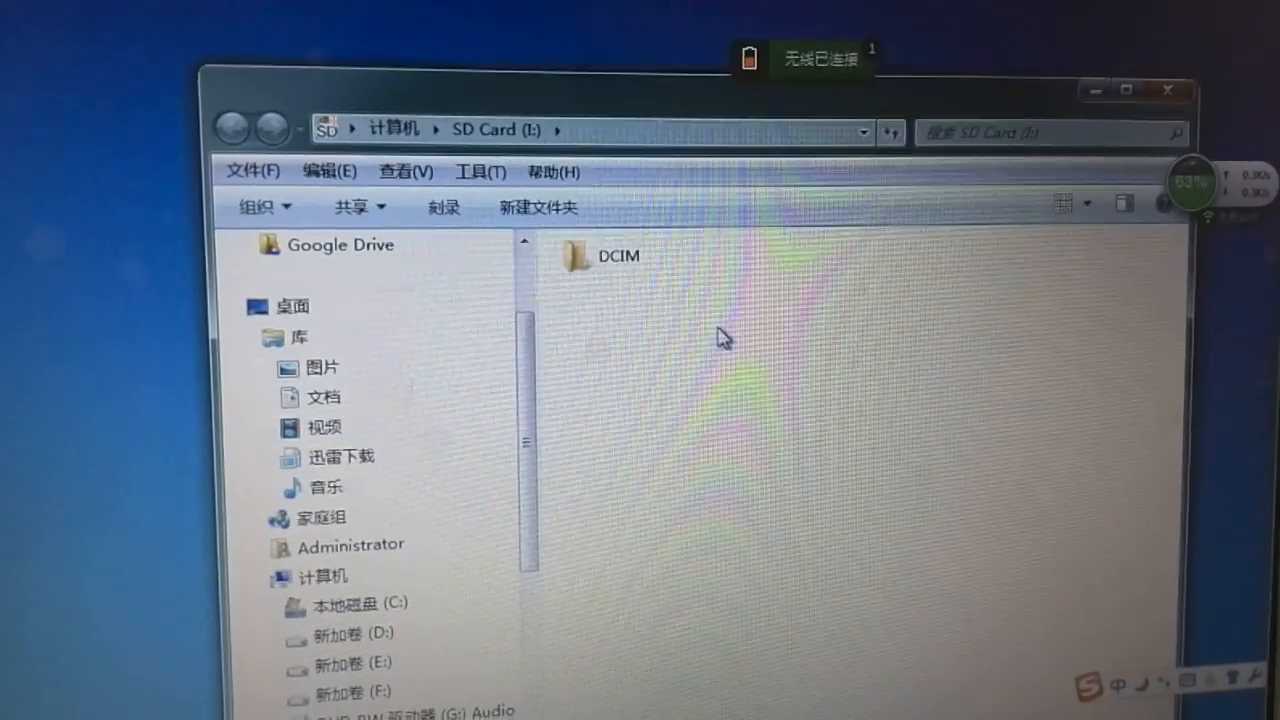